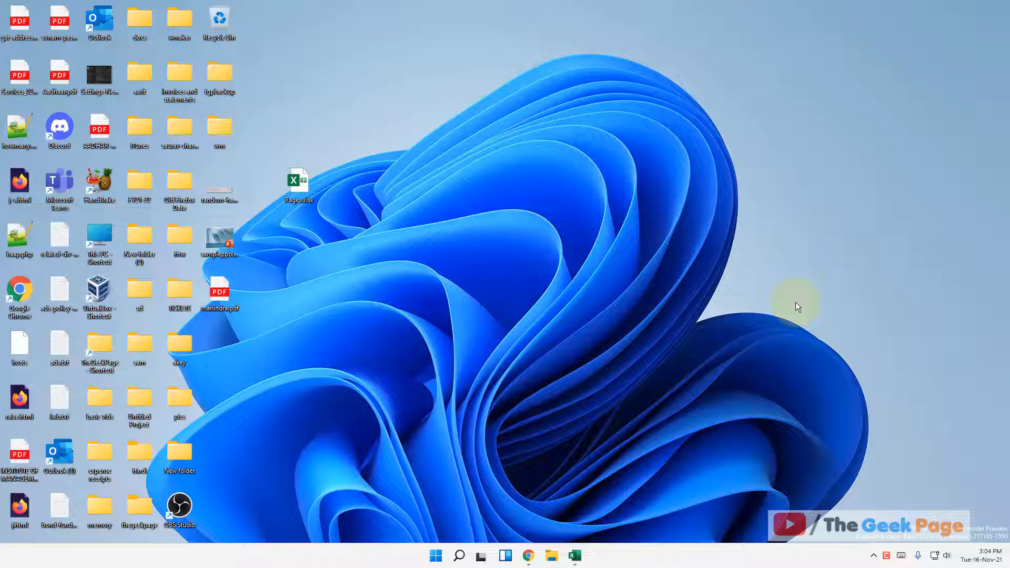
{"action": "mouse_move", "coordinate": [501, 313]}
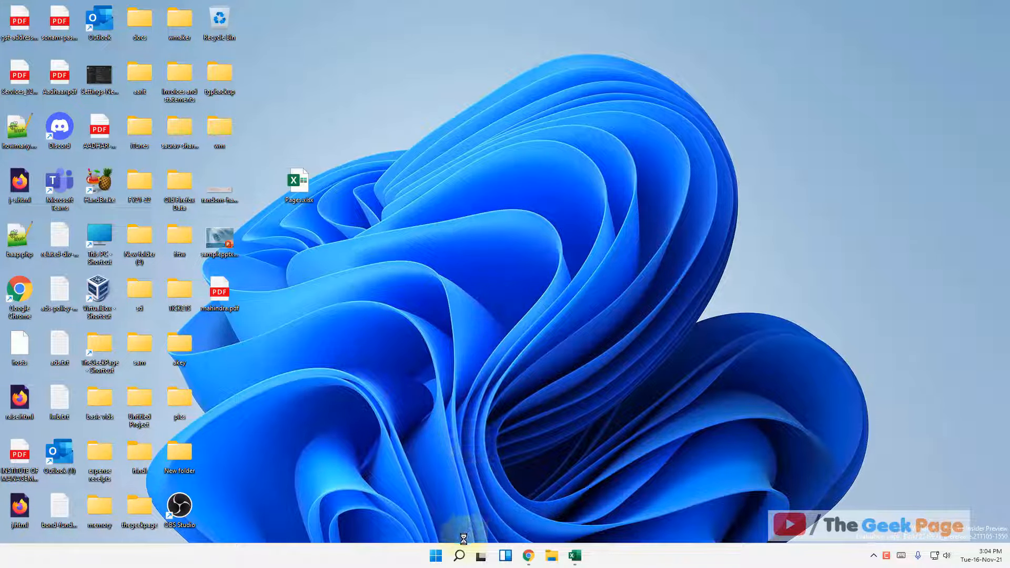
Search Windows for 'change the date and time'
{"action": "left_click", "coordinate": [461, 555]}
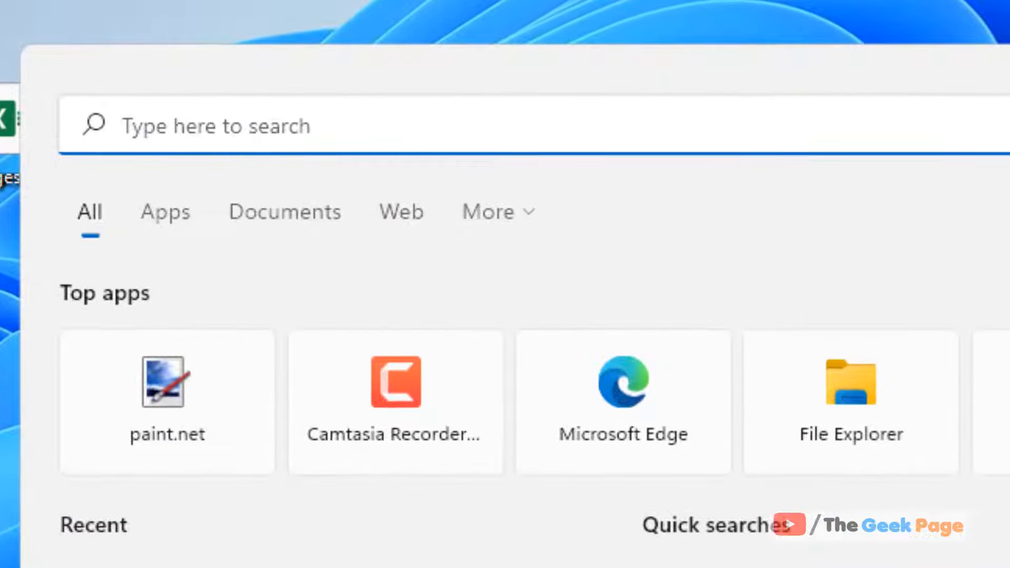
{"action": "type", "text": "chnage date"}
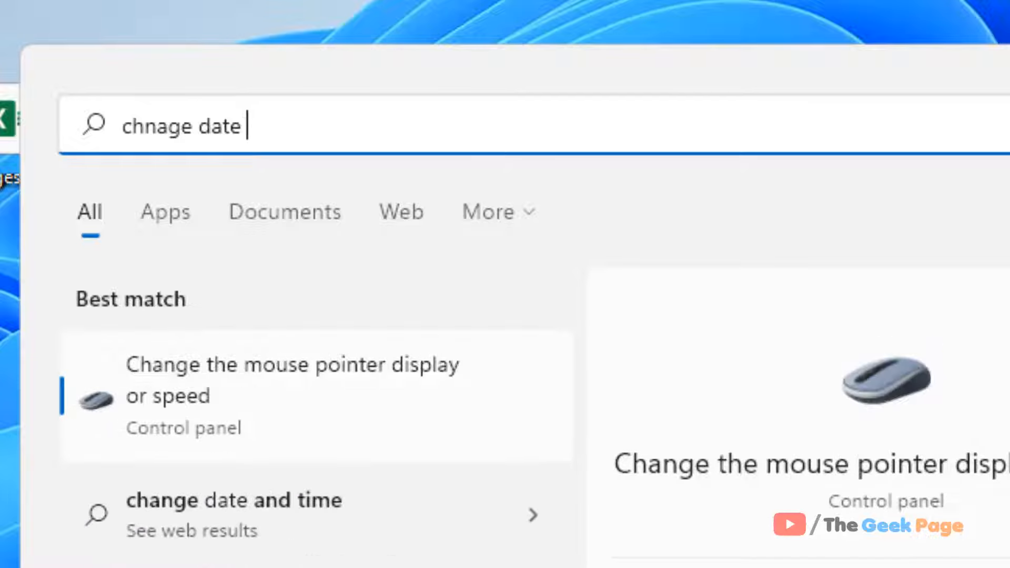
{"action": "type", "text": "and"}
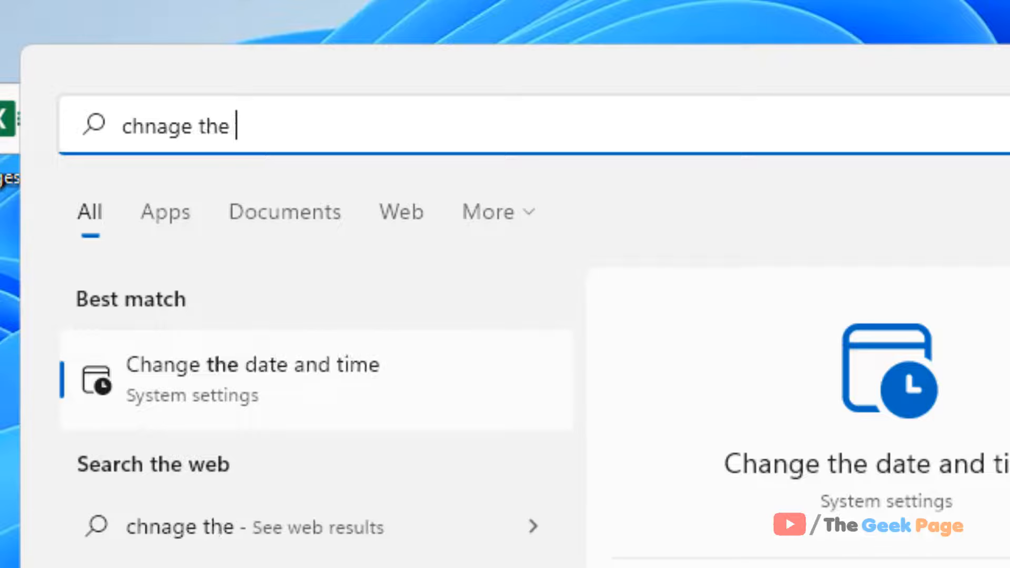
{"action": "type", "text": "date and t"}
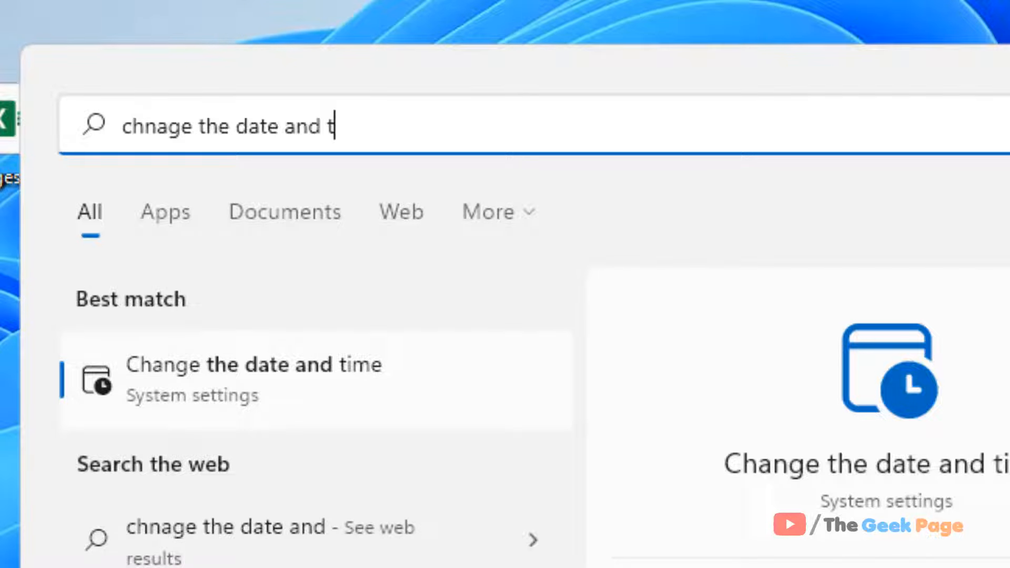
{"action": "type", "text": "ime"}
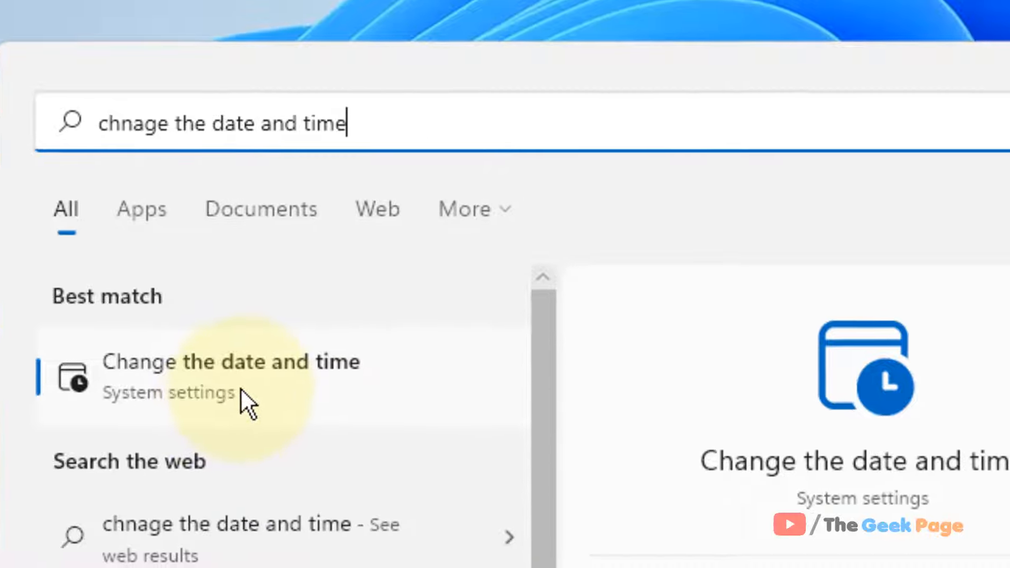
Open Date and time settings and turn Set time automatically off, then back on
{"action": "left_click", "coordinate": [236, 377]}
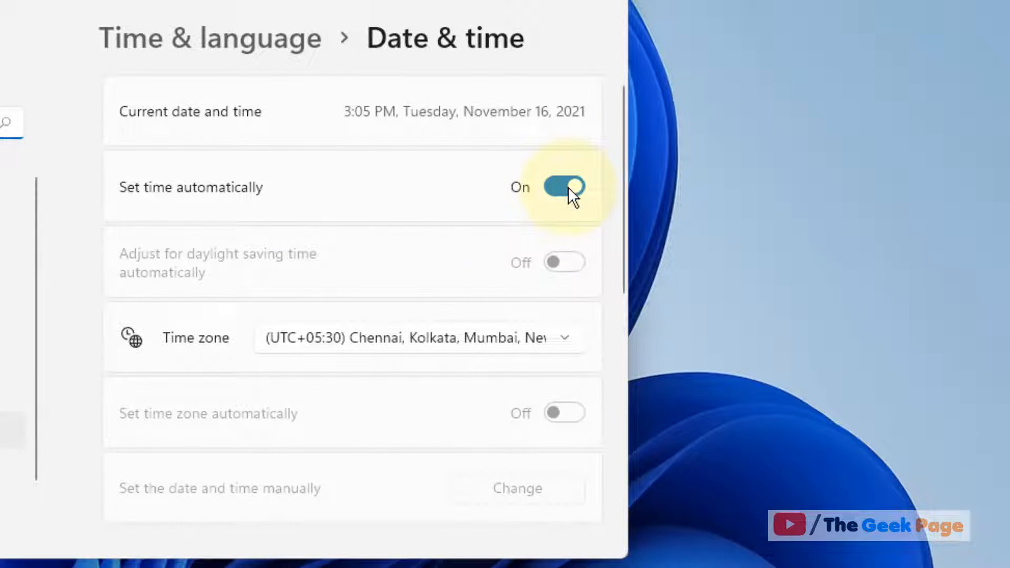
{"action": "mouse_move", "coordinate": [570, 228]}
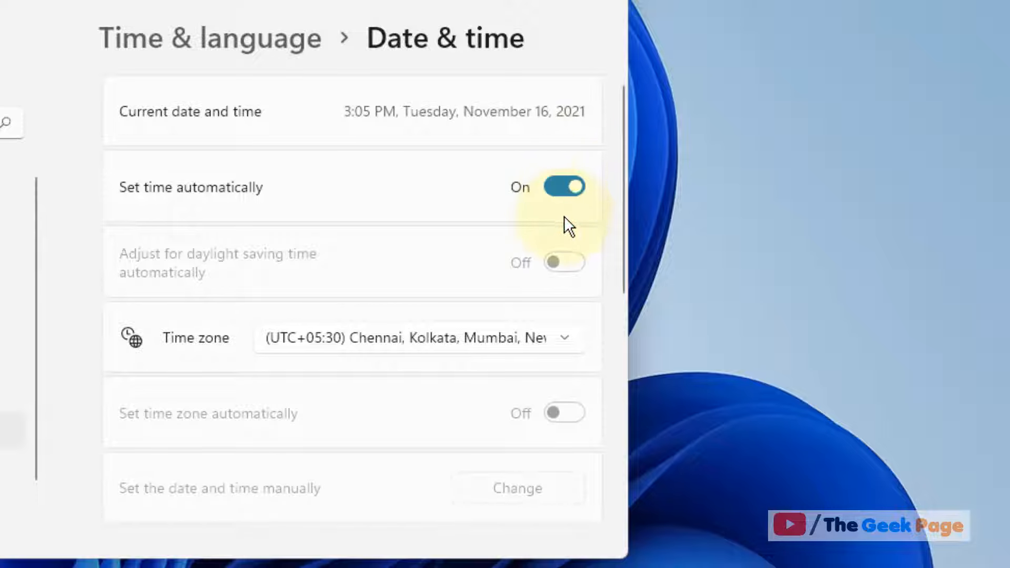
{"action": "mouse_move", "coordinate": [396, 239]}
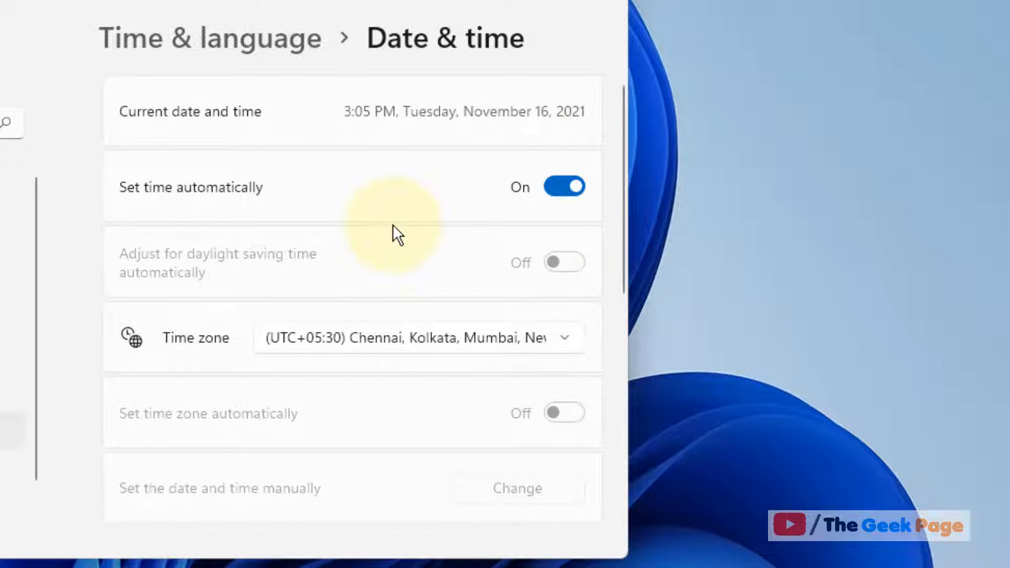
{"action": "mouse_move", "coordinate": [457, 331]}
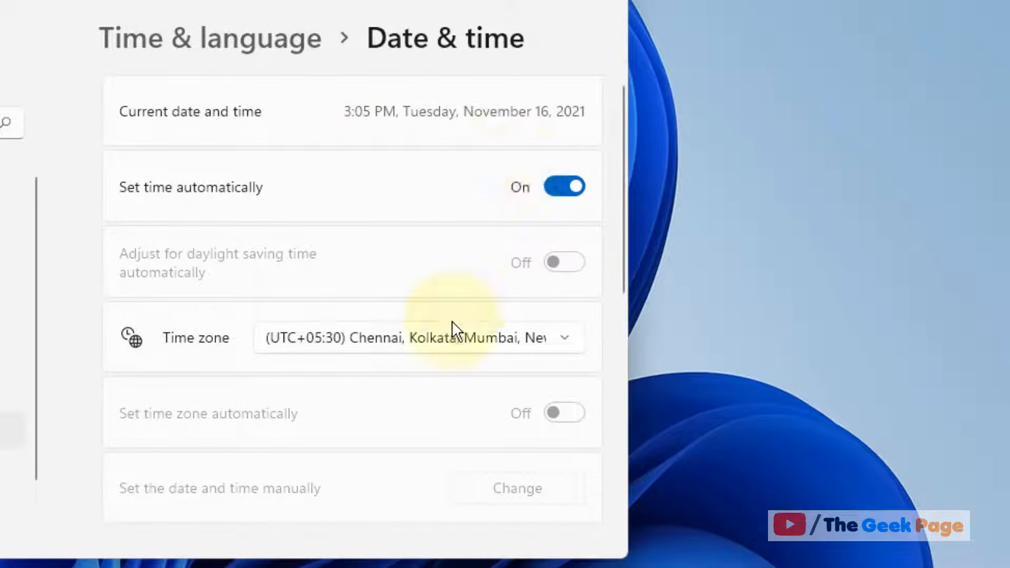
{"action": "left_click", "coordinate": [564, 187]}
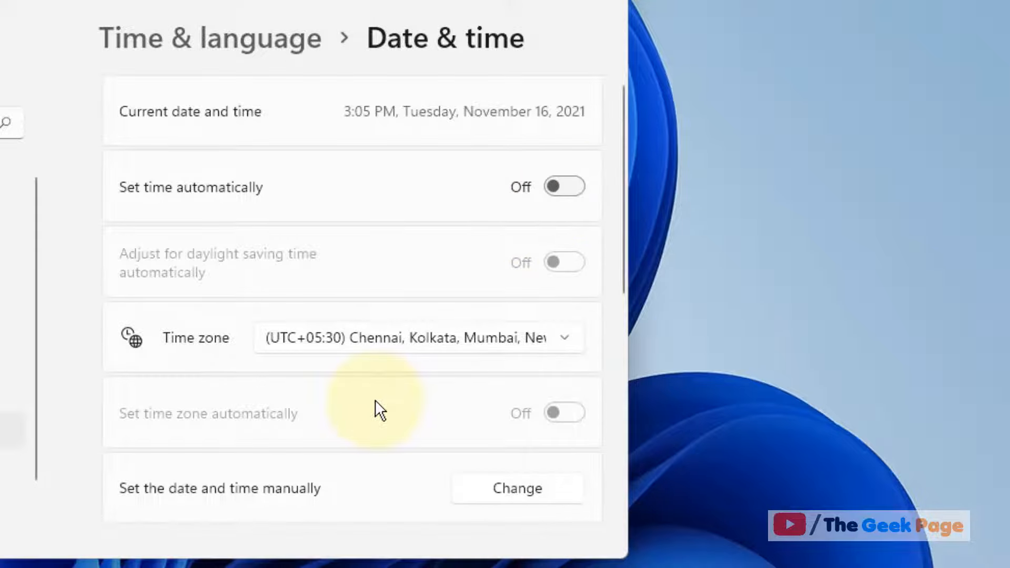
{"action": "scroll", "scroll_direction": "down", "scroll_amount": 3}
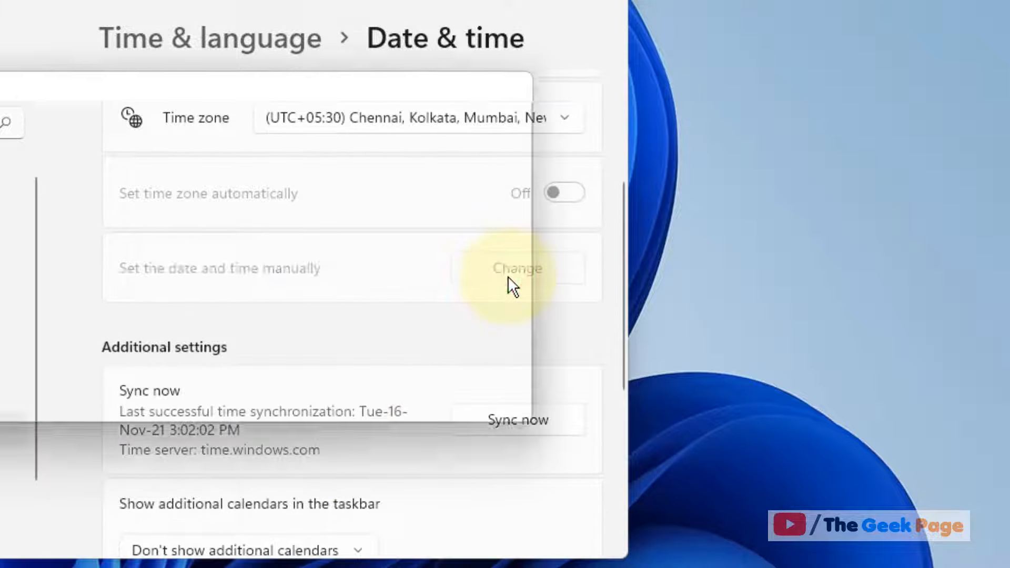
{"action": "left_click", "coordinate": [518, 268]}
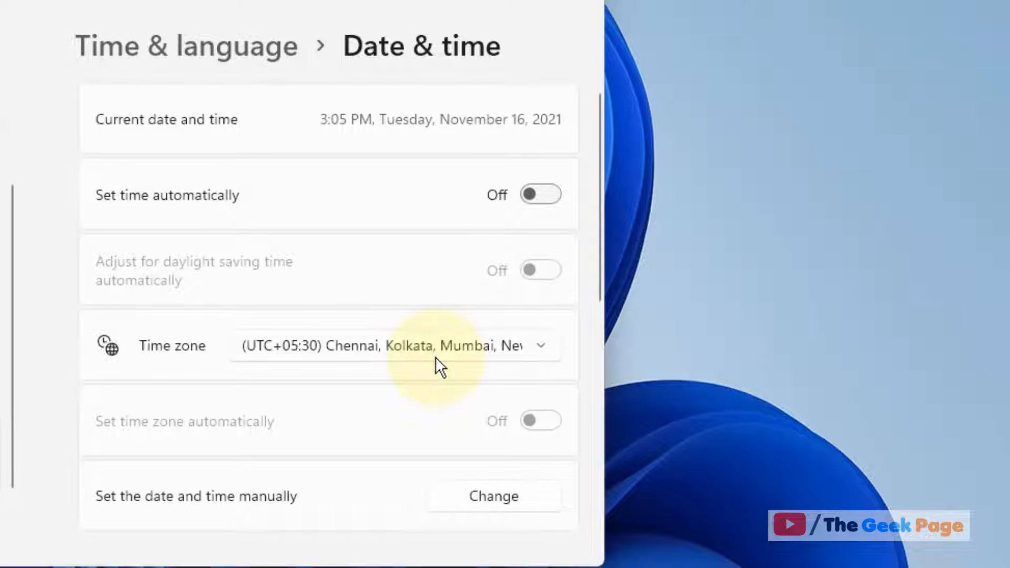
{"action": "left_click", "coordinate": [540, 195]}
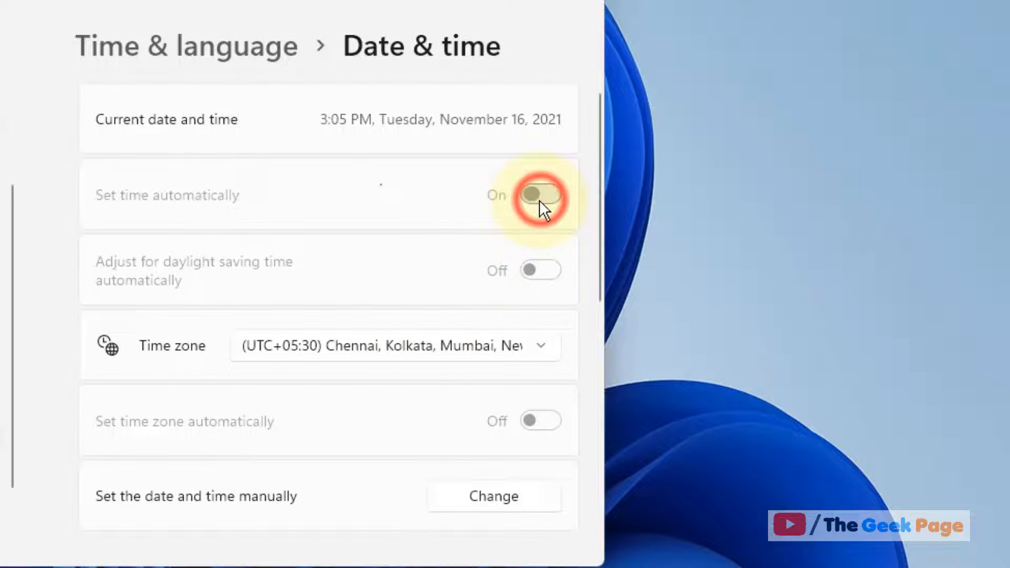
{"action": "left_click", "coordinate": [537, 195]}
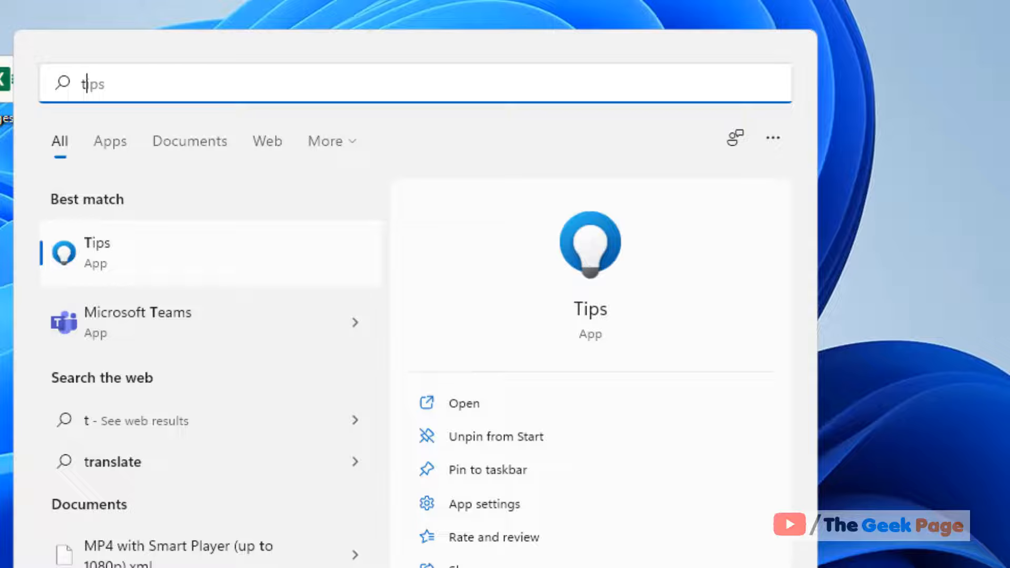
Search for timedate.cpl and open the classic Date and Time dialog
{"action": "type", "text": "timedate.cpl"}
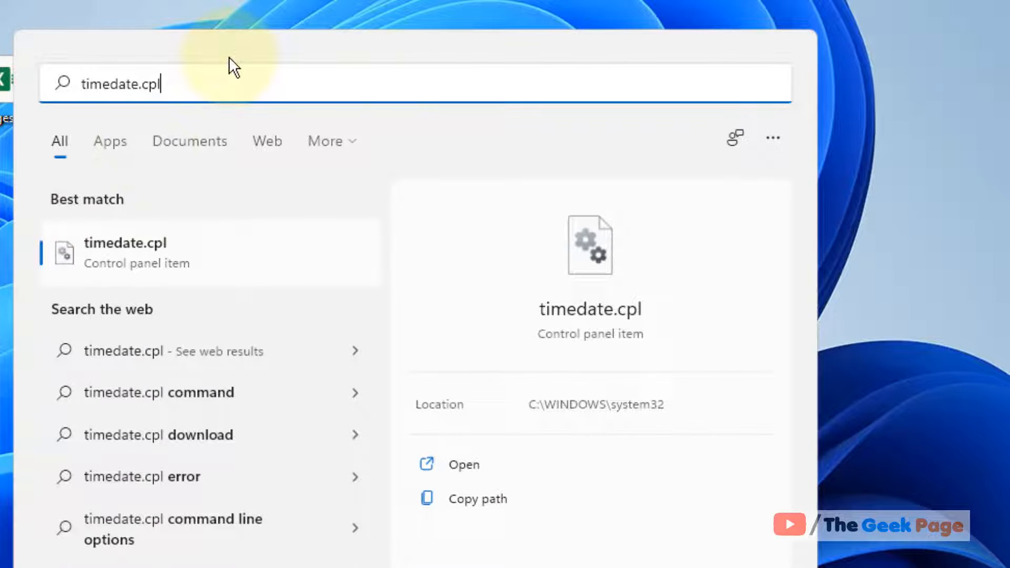
{"action": "mouse_move", "coordinate": [215, 293]}
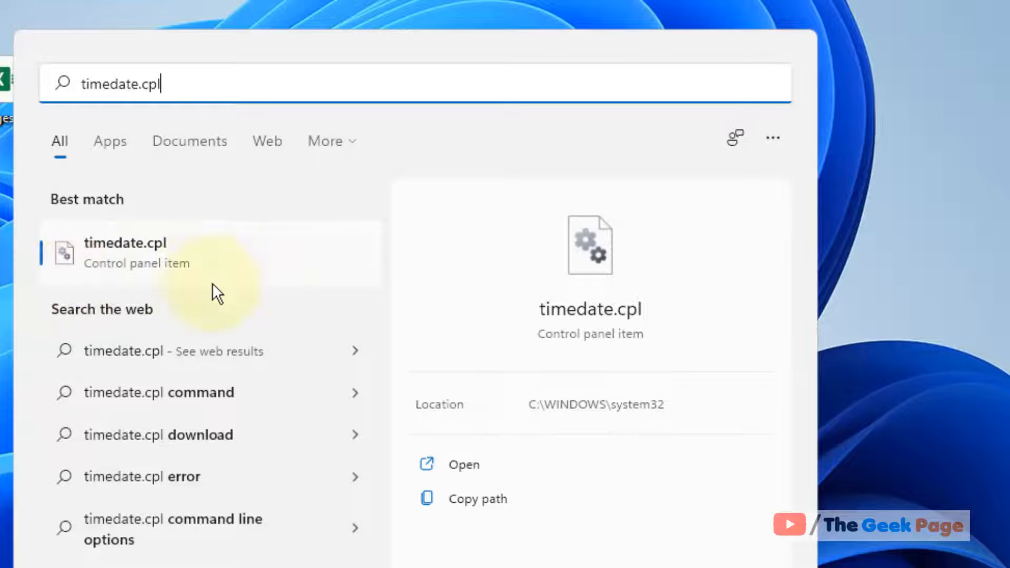
{"action": "left_click", "coordinate": [124, 253]}
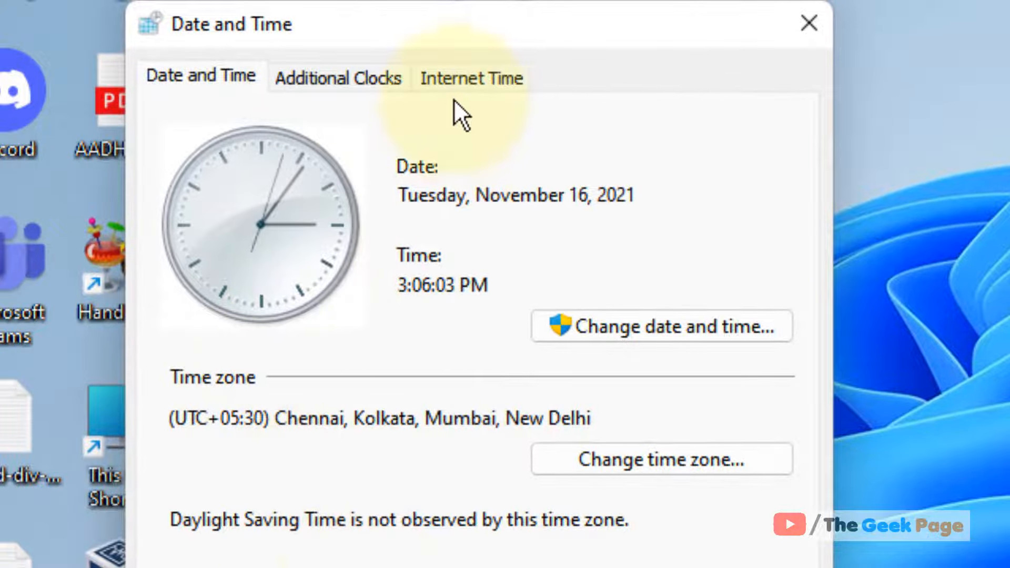
Open Internet Time Settings and sync the clock with time.windows.com now
{"action": "left_click", "coordinate": [470, 79]}
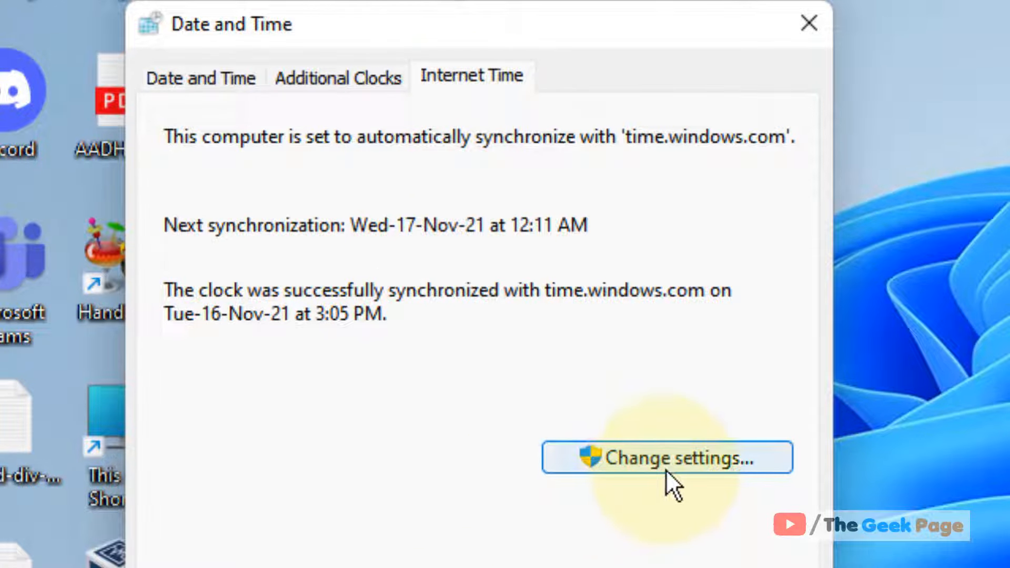
{"action": "left_click", "coordinate": [665, 457]}
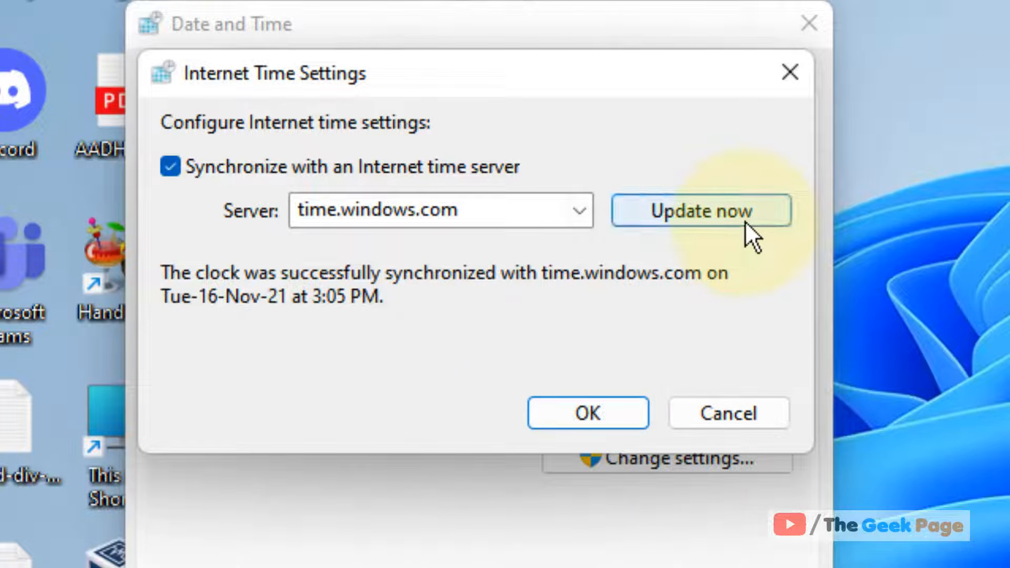
{"action": "left_click", "coordinate": [701, 211]}
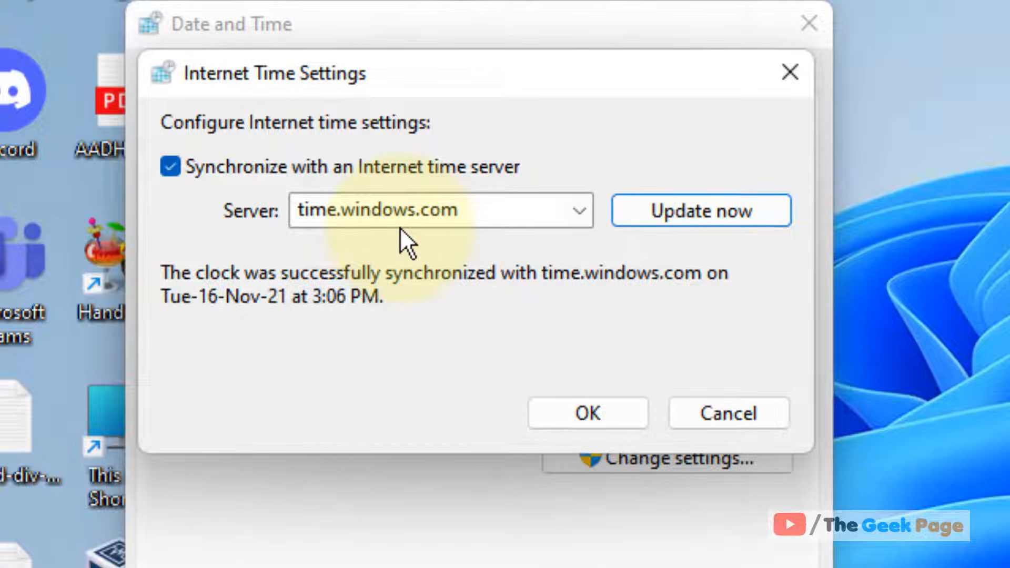
Keep synchronization on, set the server to time.nist.gov, update now, and save
{"action": "left_click", "coordinate": [171, 166]}
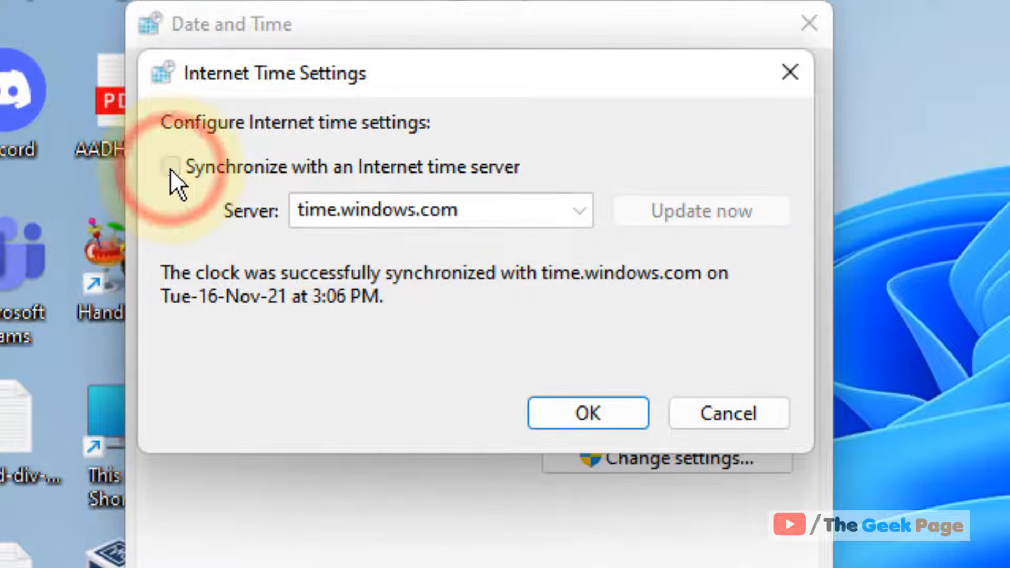
{"action": "left_click", "coordinate": [170, 167]}
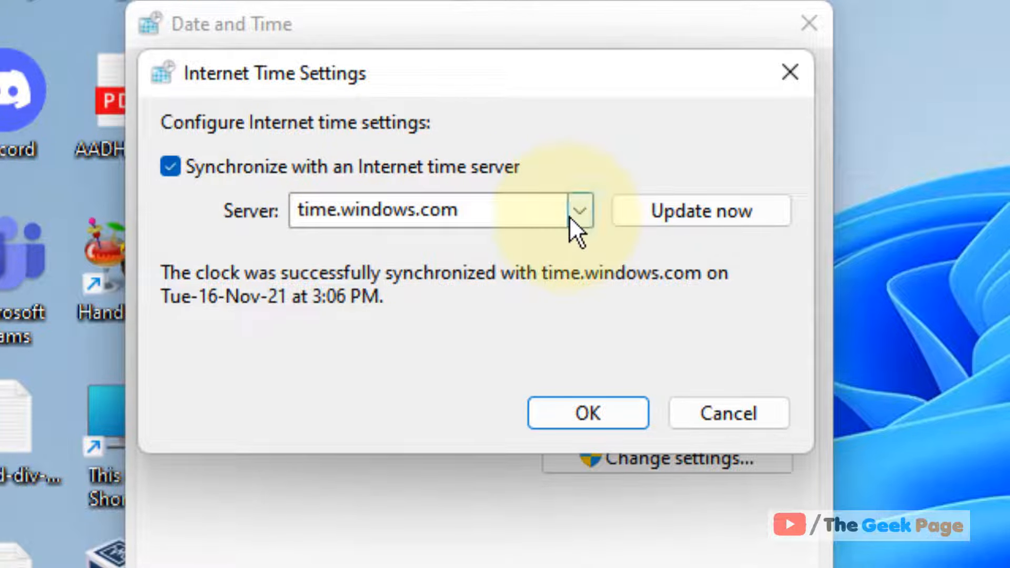
{"action": "type", "text": "time.nist.gov"}
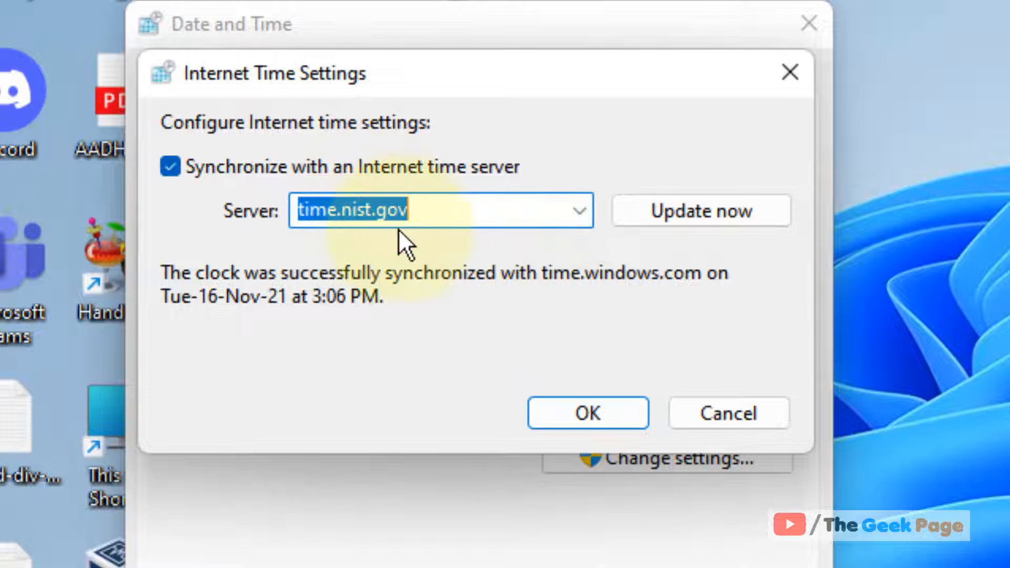
{"action": "left_click", "coordinate": [701, 211]}
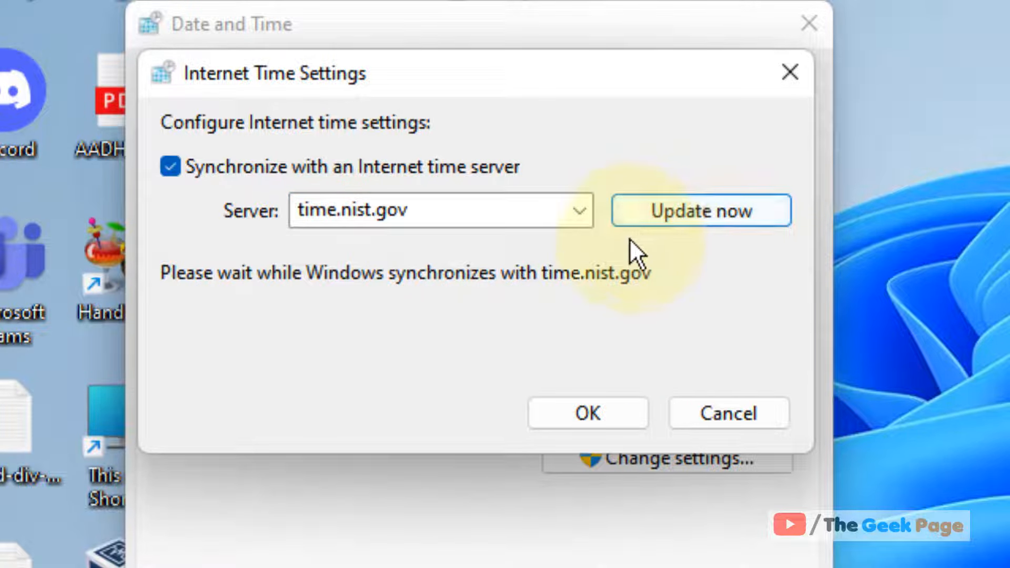
{"action": "left_click", "coordinate": [701, 211]}
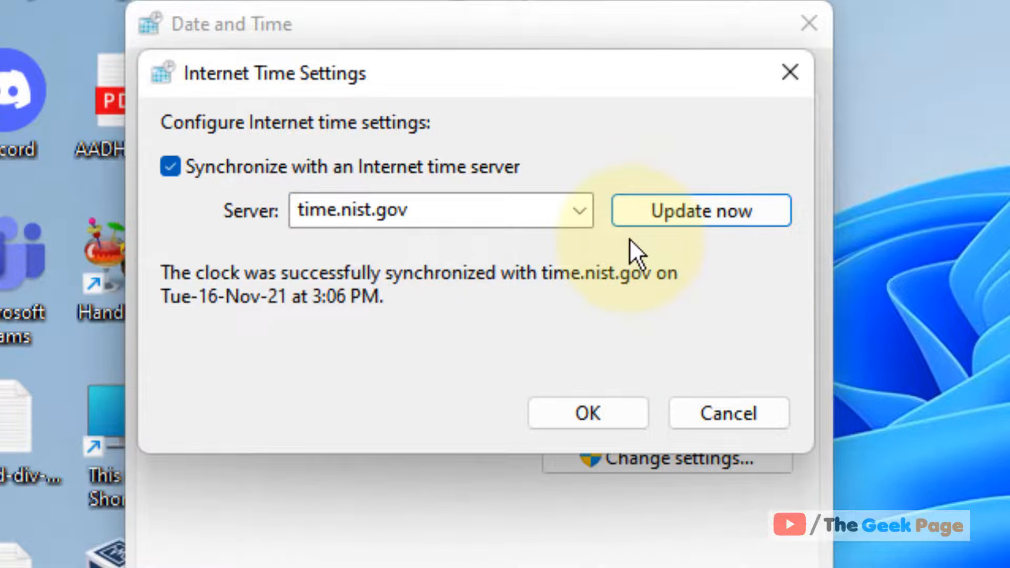
{"action": "left_click", "coordinate": [589, 412]}
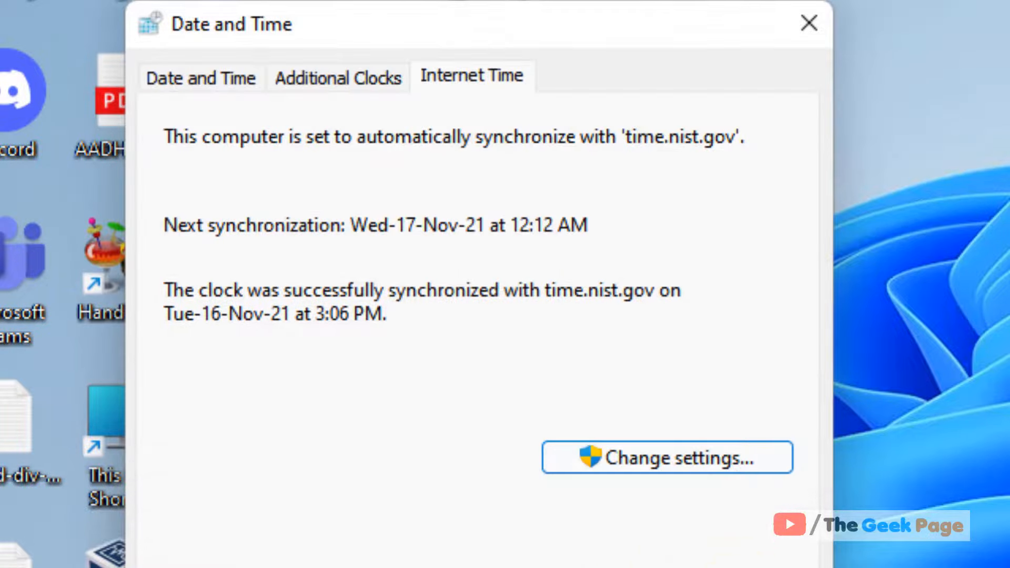
{"action": "left_click", "coordinate": [806, 23]}
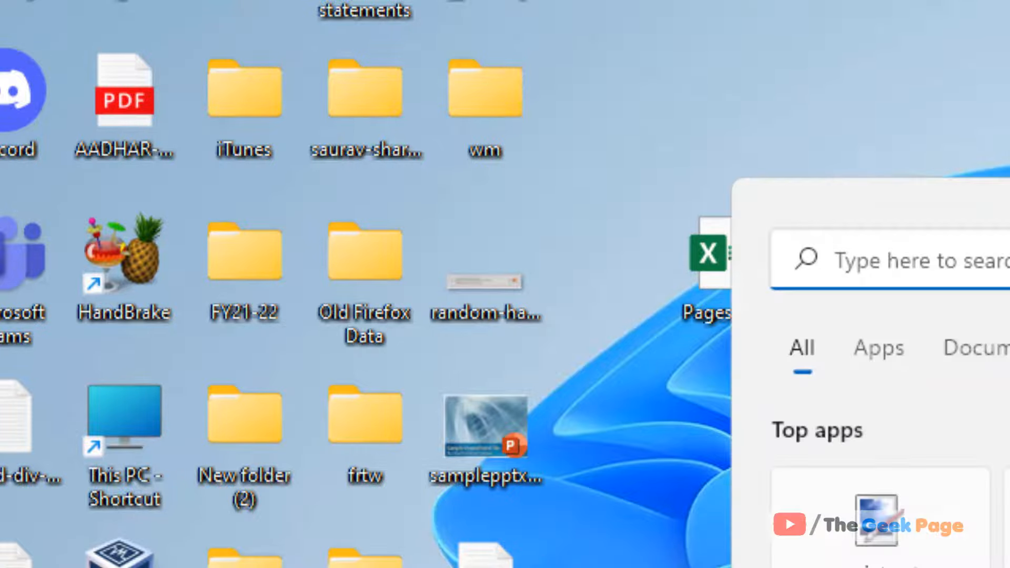
Search 'services' and open the Services console
{"action": "type", "text": "services"}
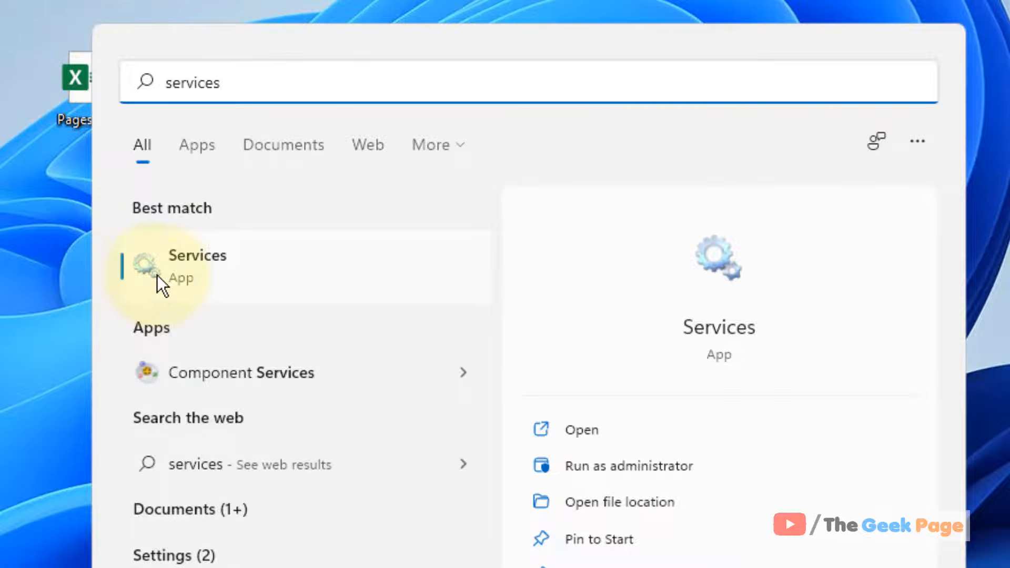
{"action": "left_click", "coordinate": [196, 265]}
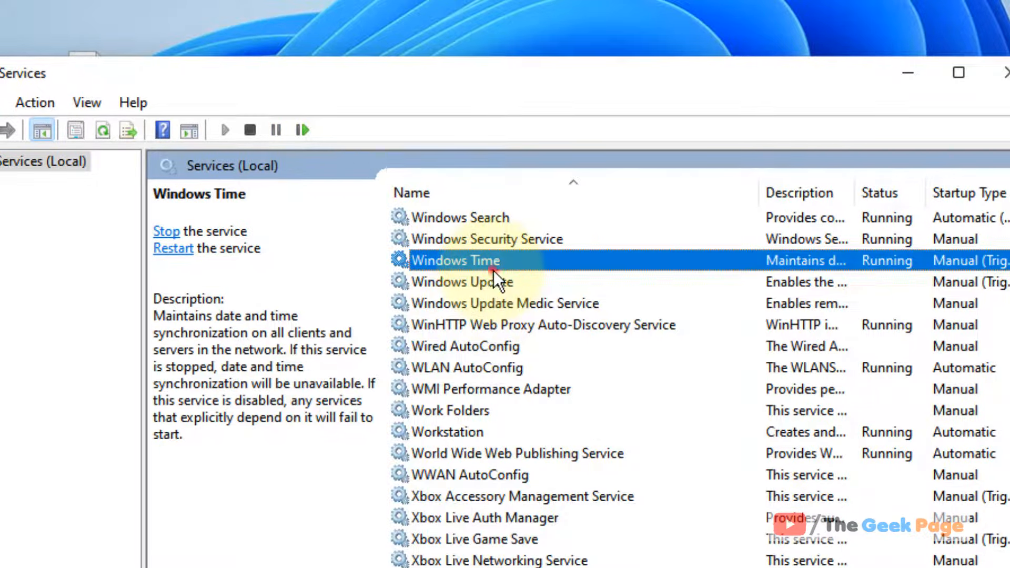
Set the Windows Time service's startup type to Automatic and confirm
{"action": "double_click", "coordinate": [455, 260]}
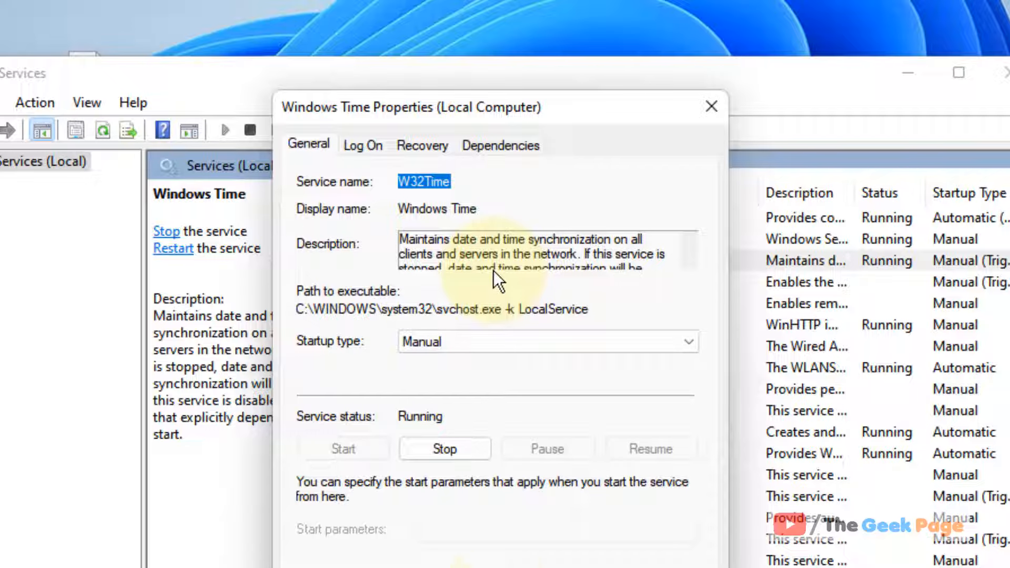
{"action": "left_click", "coordinate": [546, 341]}
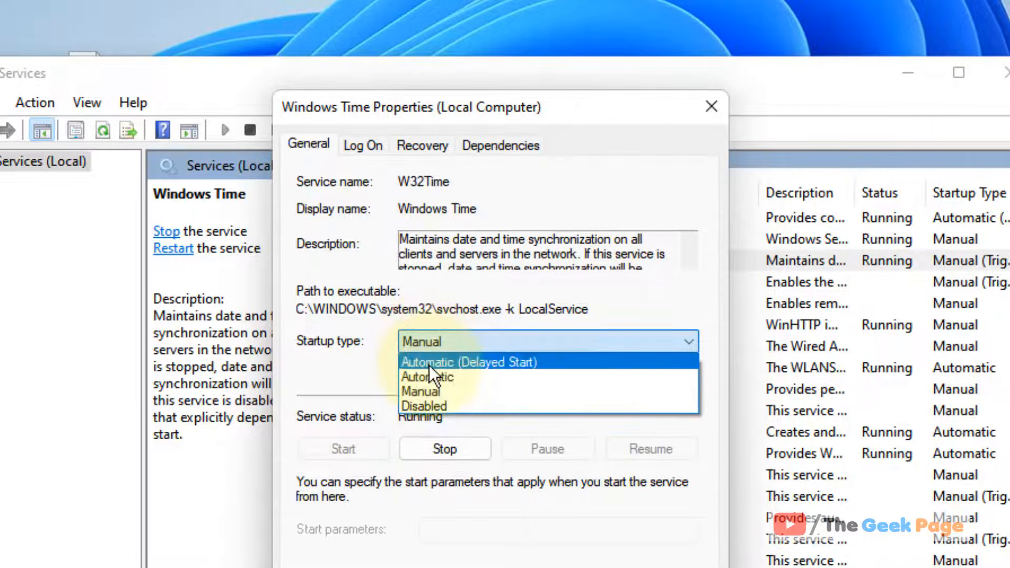
{"action": "left_click", "coordinate": [428, 377]}
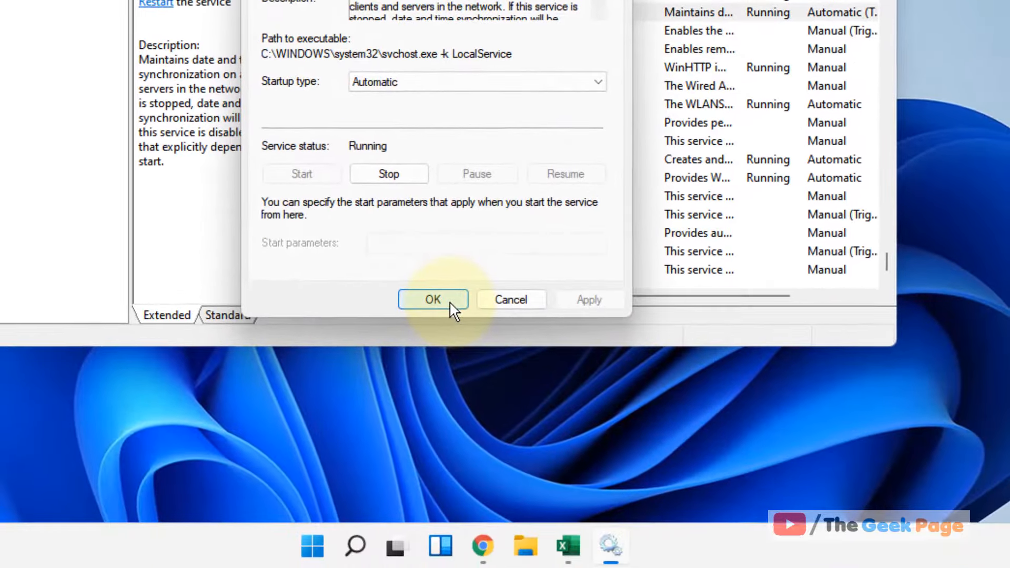
{"action": "left_click", "coordinate": [432, 299]}
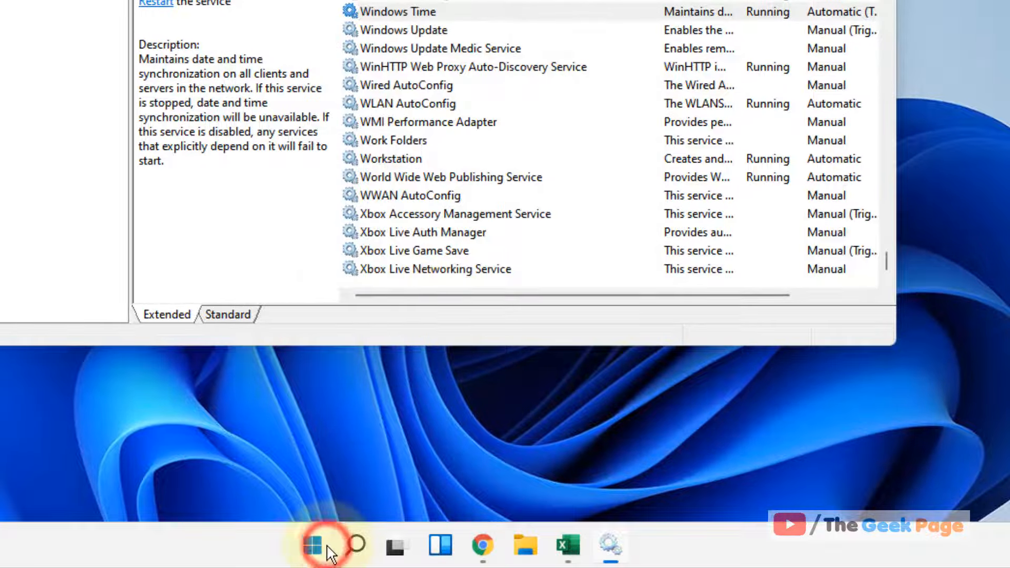
Dismiss the Start menu and reopen Windows Time properties to verify Automatic startup
{"action": "left_click", "coordinate": [312, 543]}
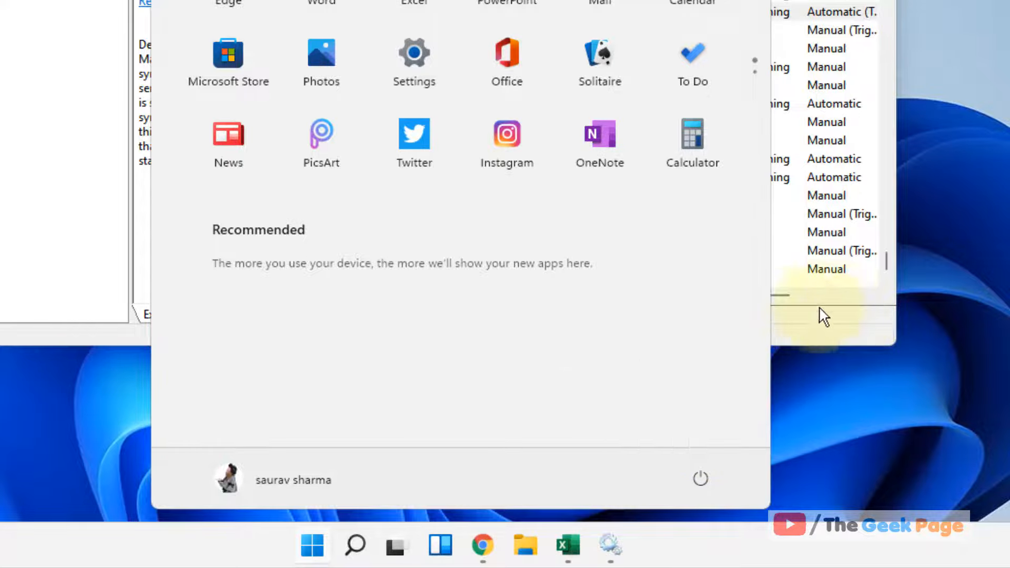
{"action": "left_click", "coordinate": [410, 11]}
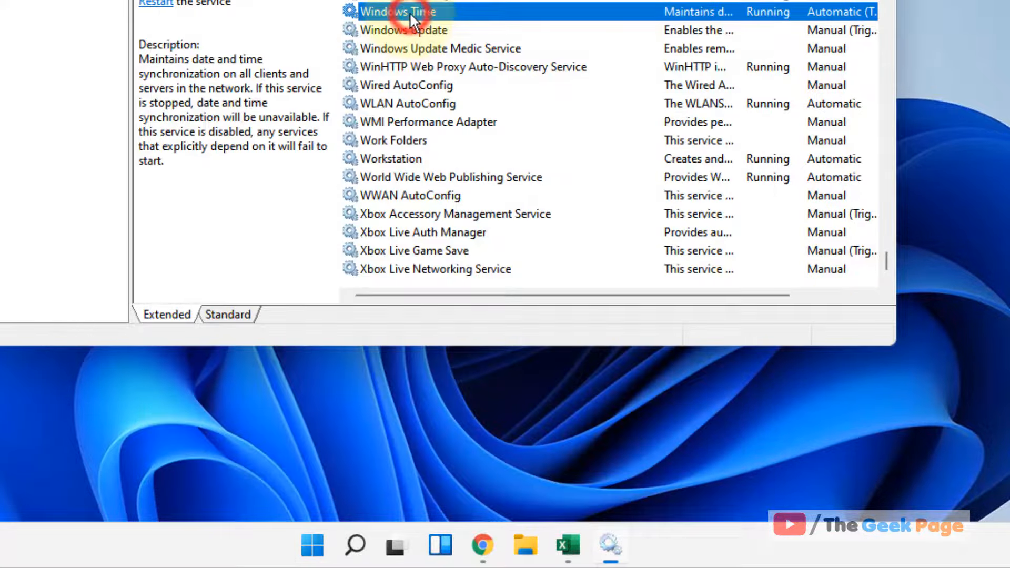
{"action": "double_click", "coordinate": [404, 10]}
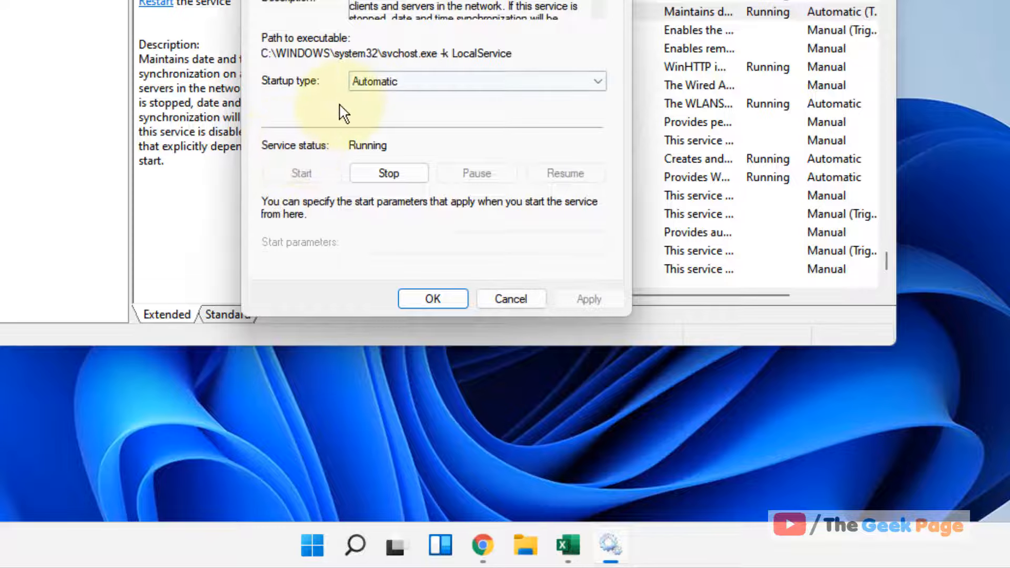
{"action": "mouse_move", "coordinate": [249, 116]}
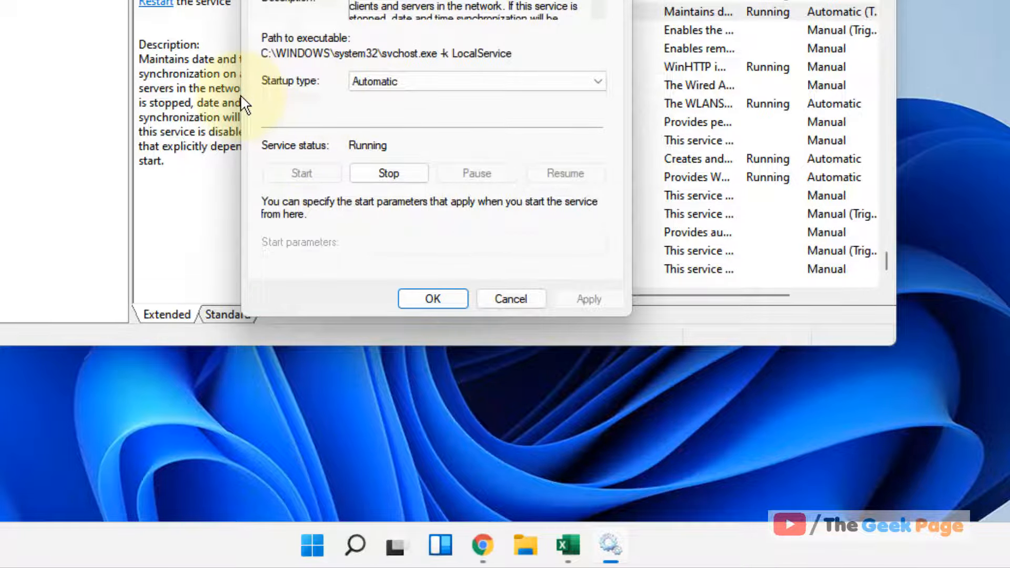